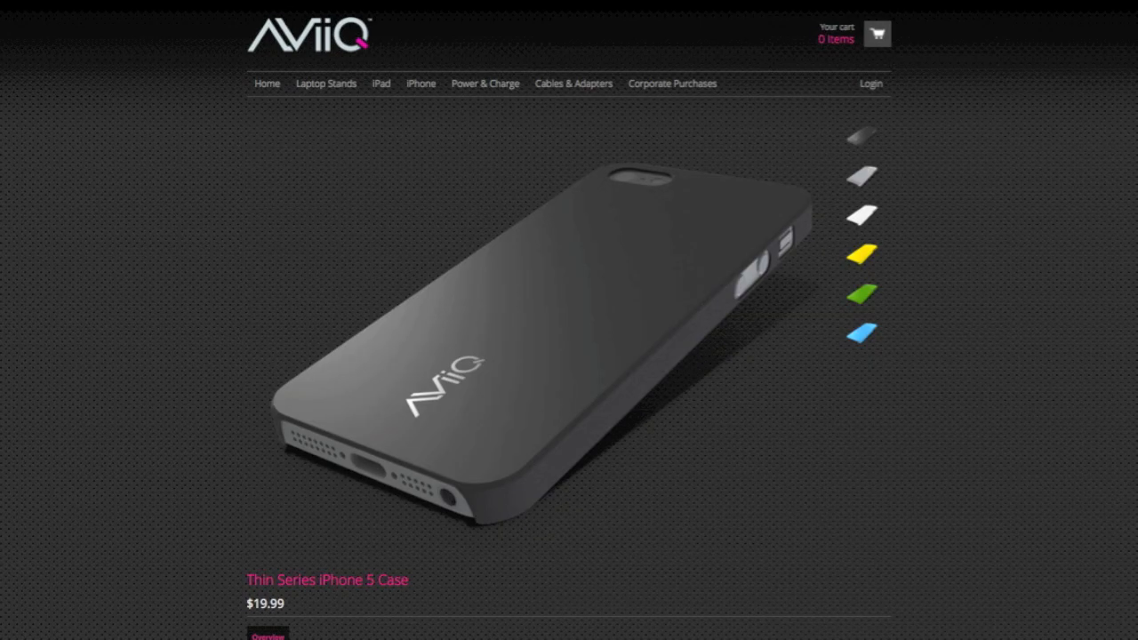
Switch from the Thin Series iPhone 5 Case page to the frosted clear case photo.
click(861, 215)
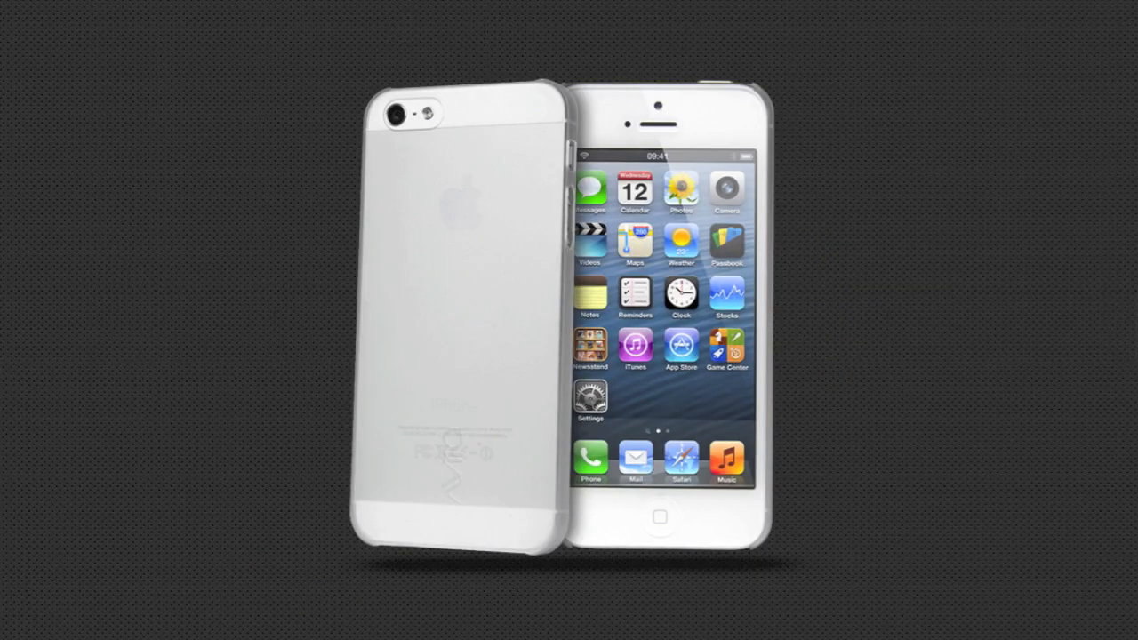